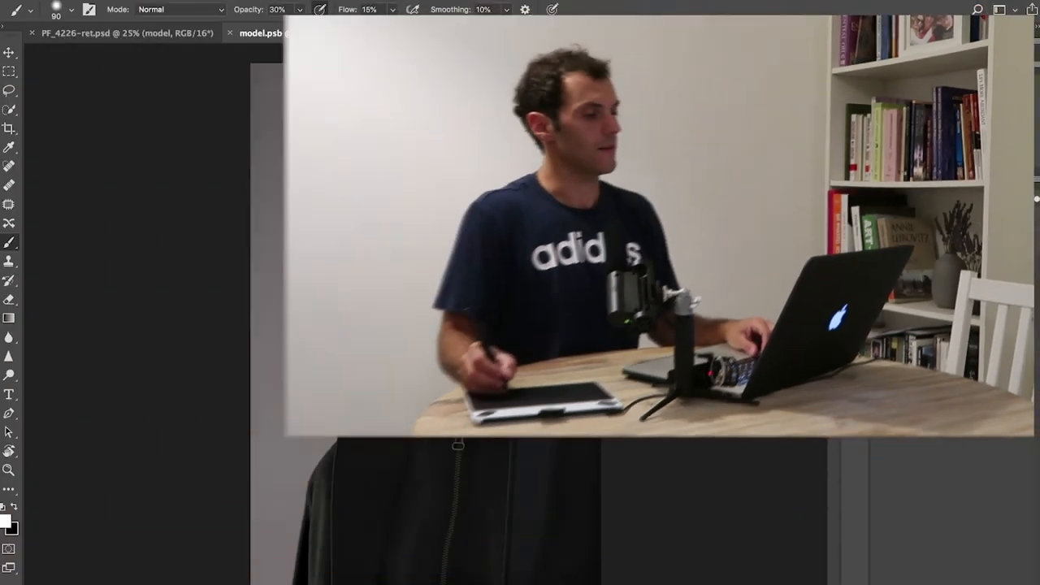
- Select the background group and toggle the darken bg layer off and on to compare
click(277, 33)
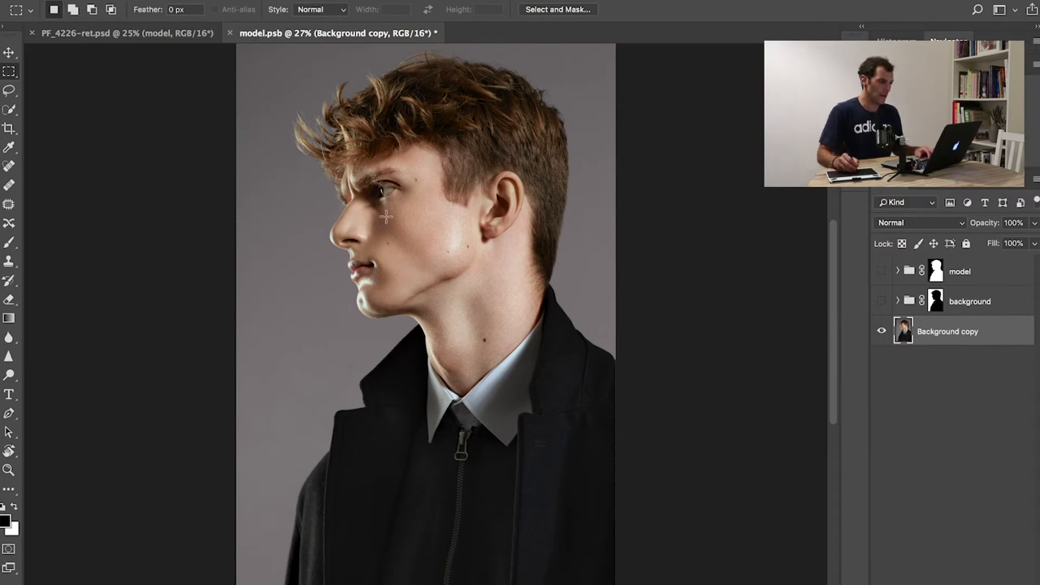
mouse_move(491, 187)
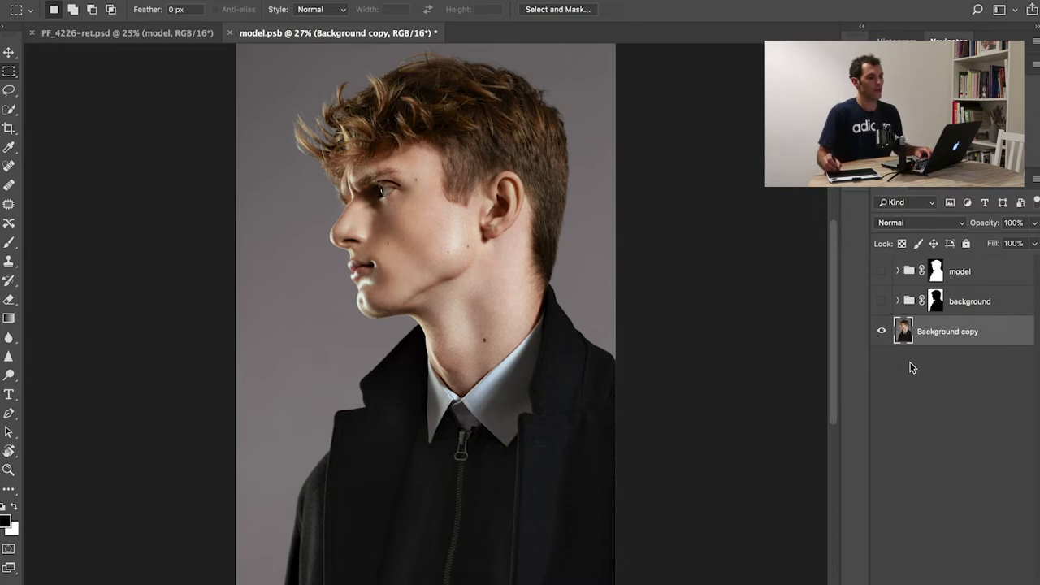
mouse_move(936, 338)
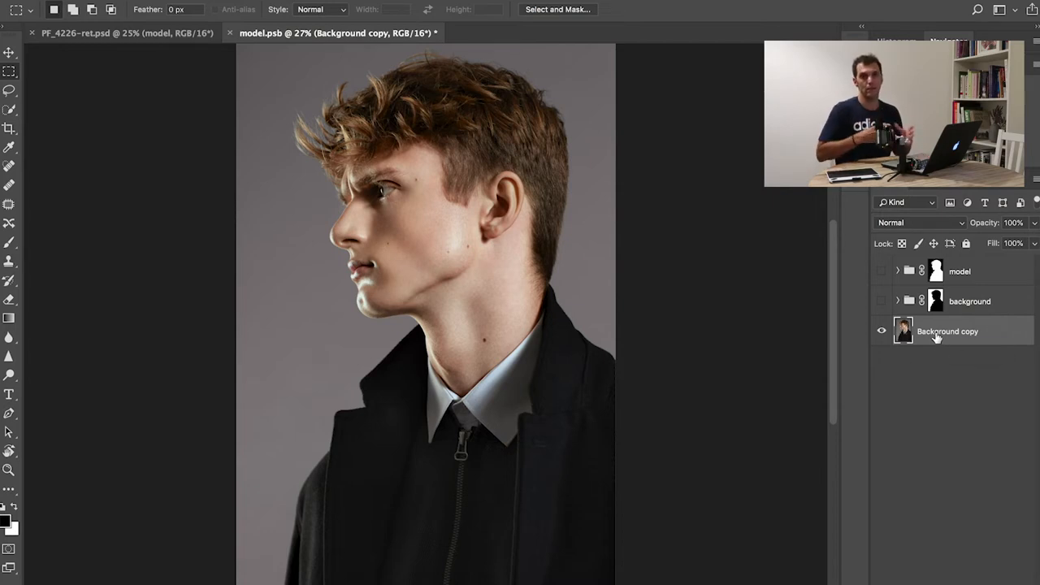
mouse_move(947, 332)
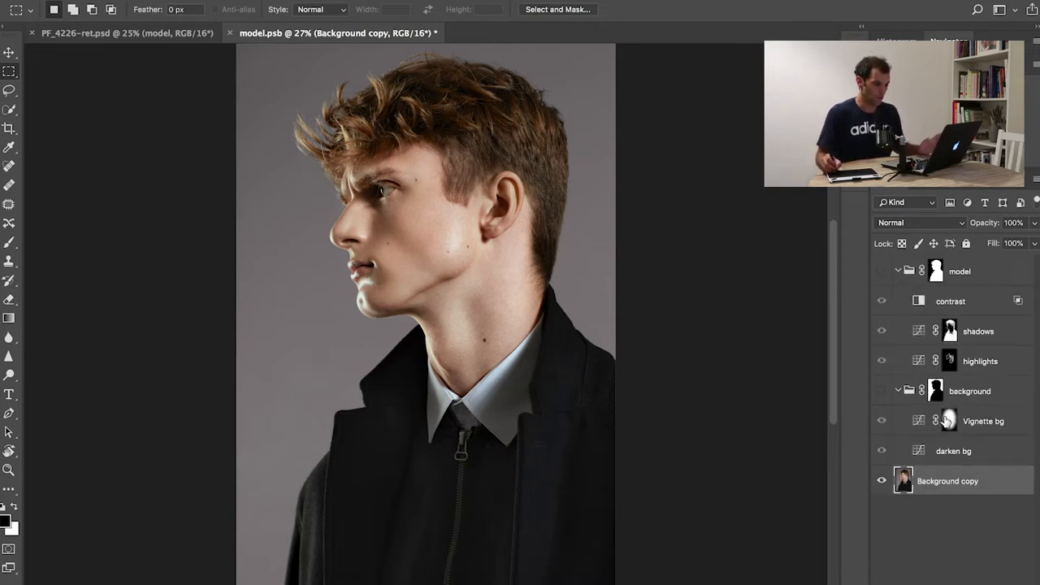
click(949, 421)
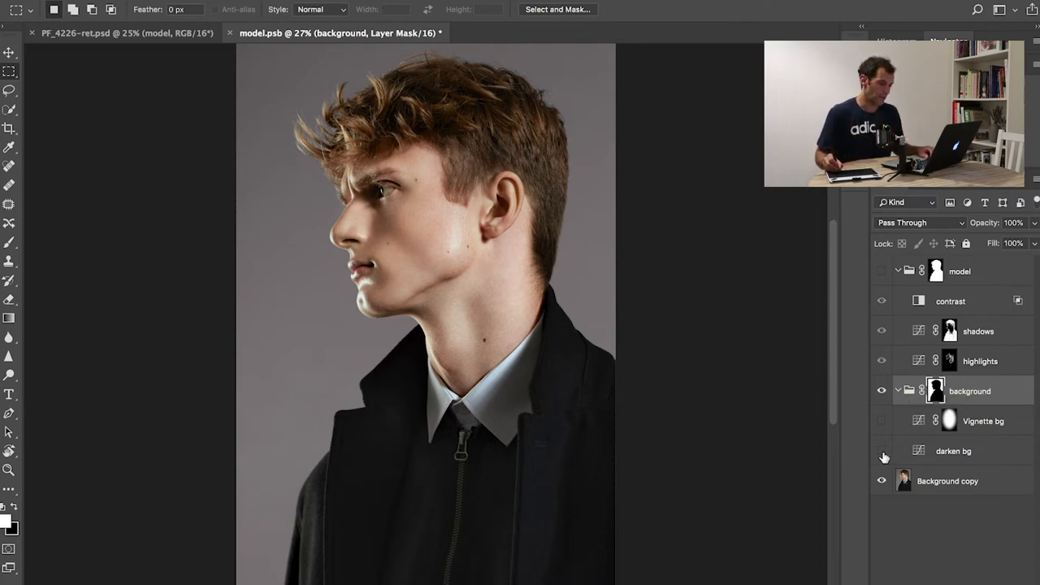
click(881, 452)
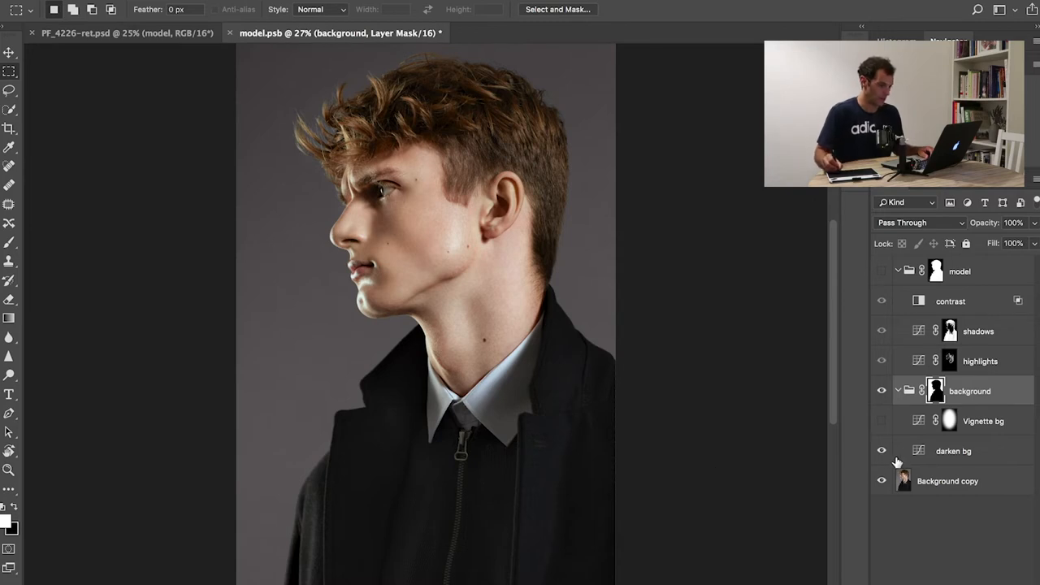
click(881, 481)
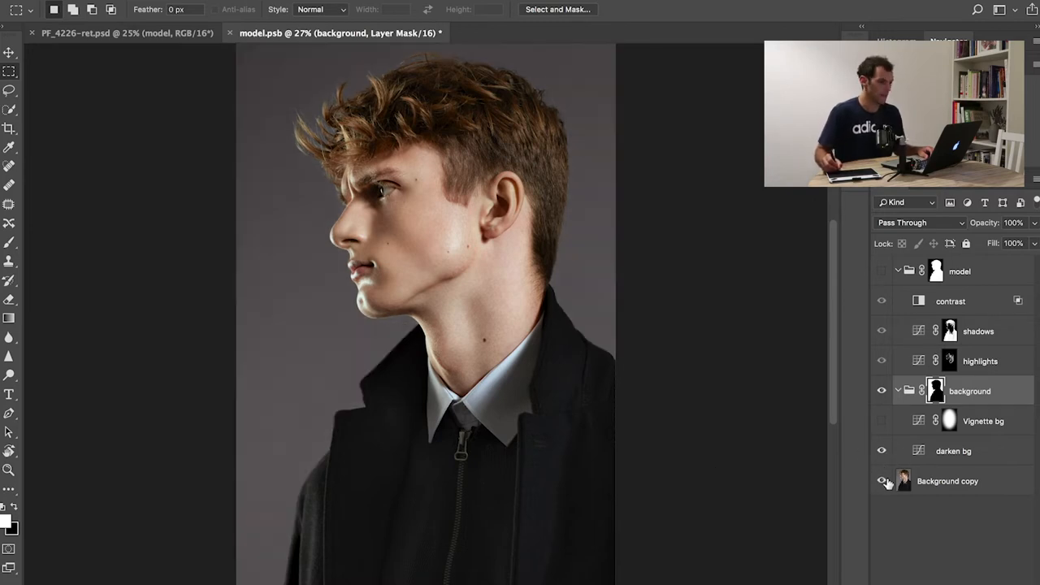
- Toggle the Vignette bg layer off and back on for comparison, then collapse the background group
click(984, 421)
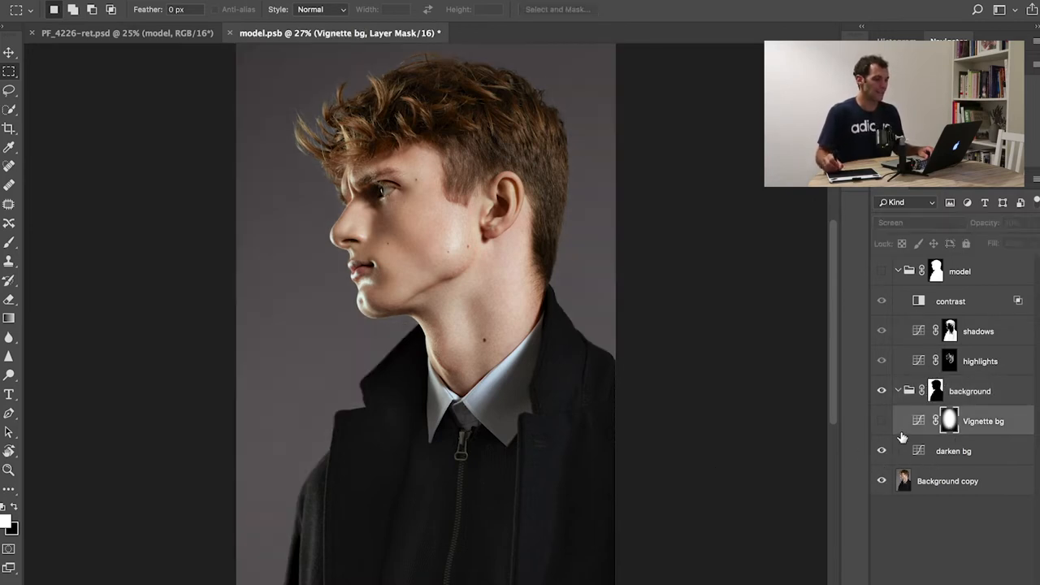
click(882, 420)
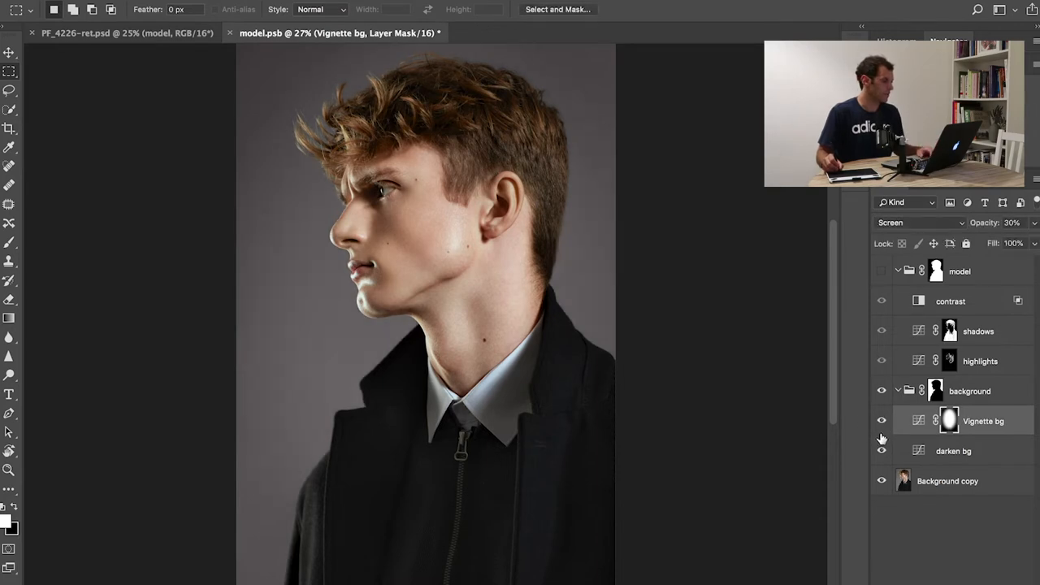
click(882, 421)
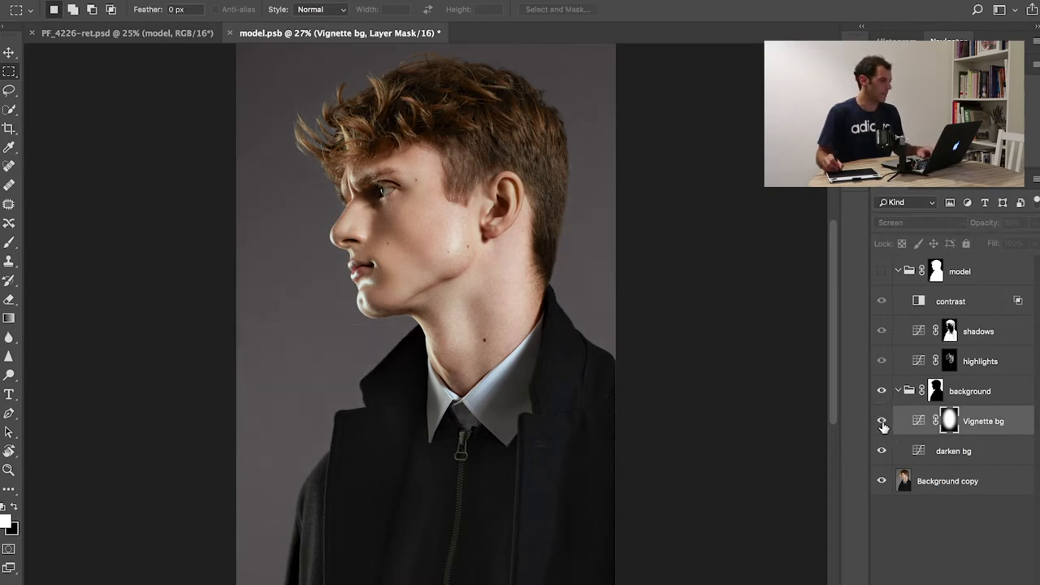
click(881, 421)
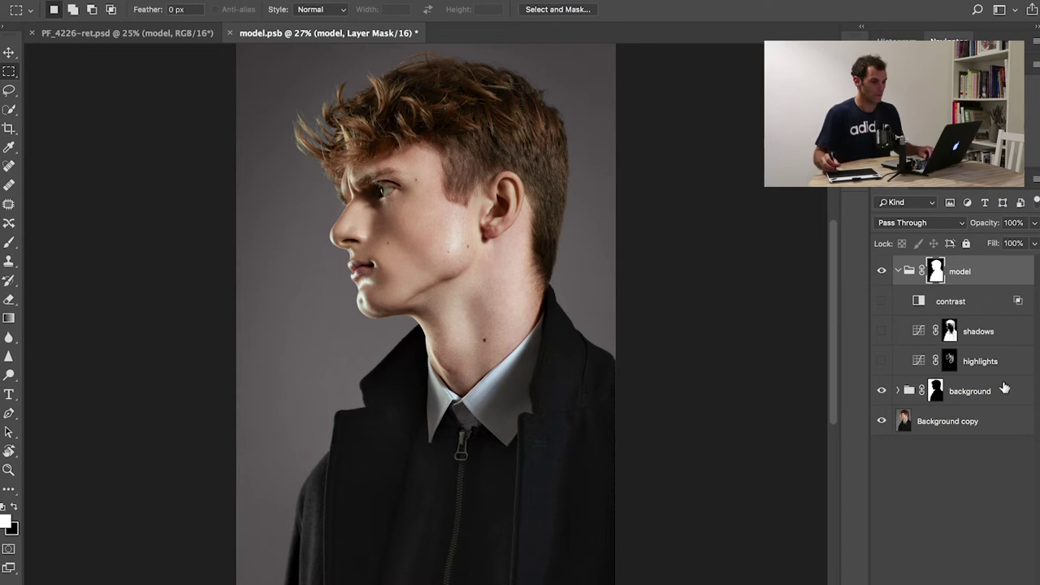
- Review the highlights Curves adjustment, then toggle the highlights layer off and leave it on
click(980, 361)
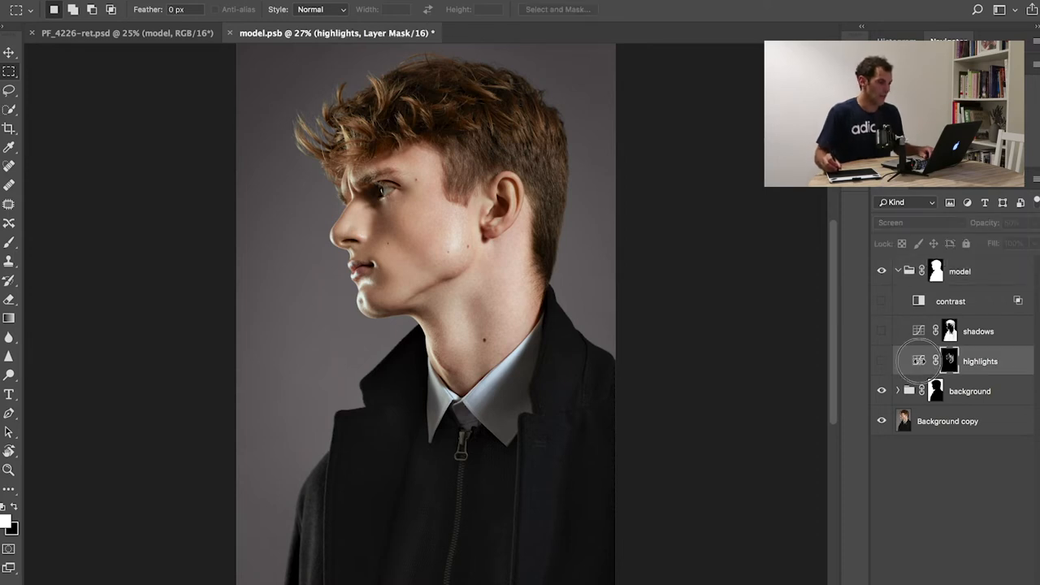
double_click(919, 361)
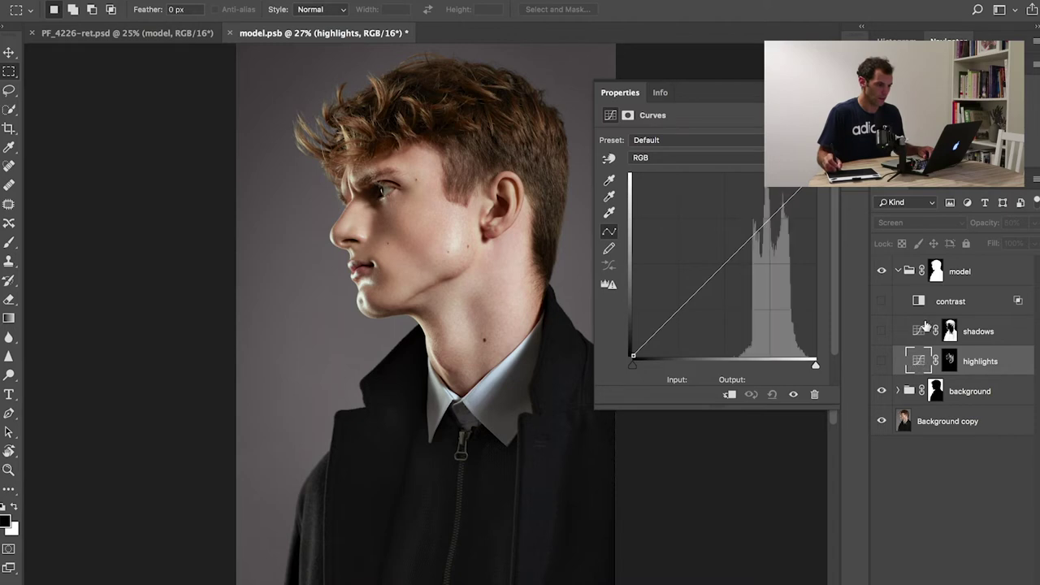
mouse_move(914, 241)
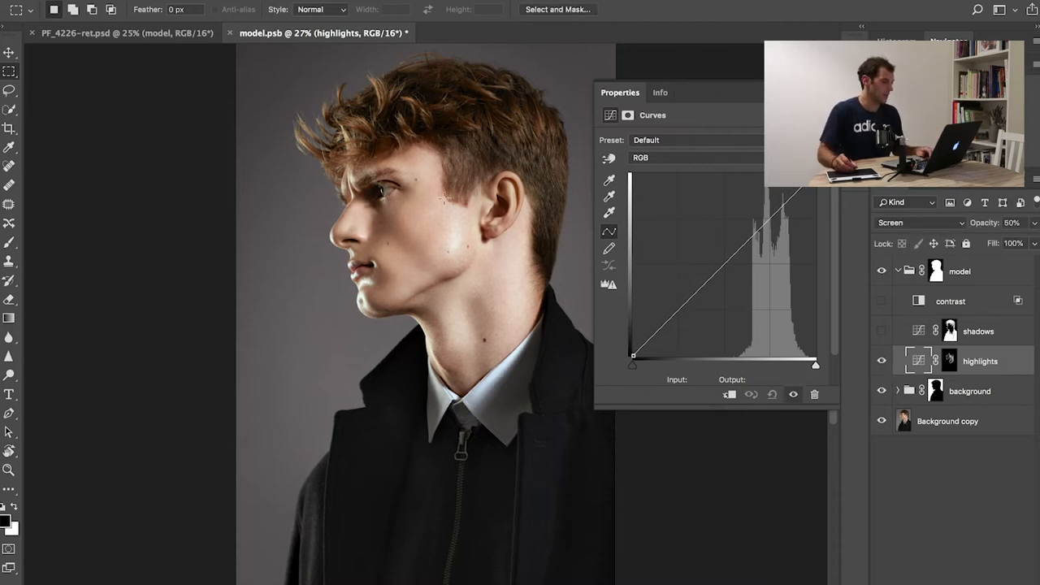
mouse_move(963, 299)
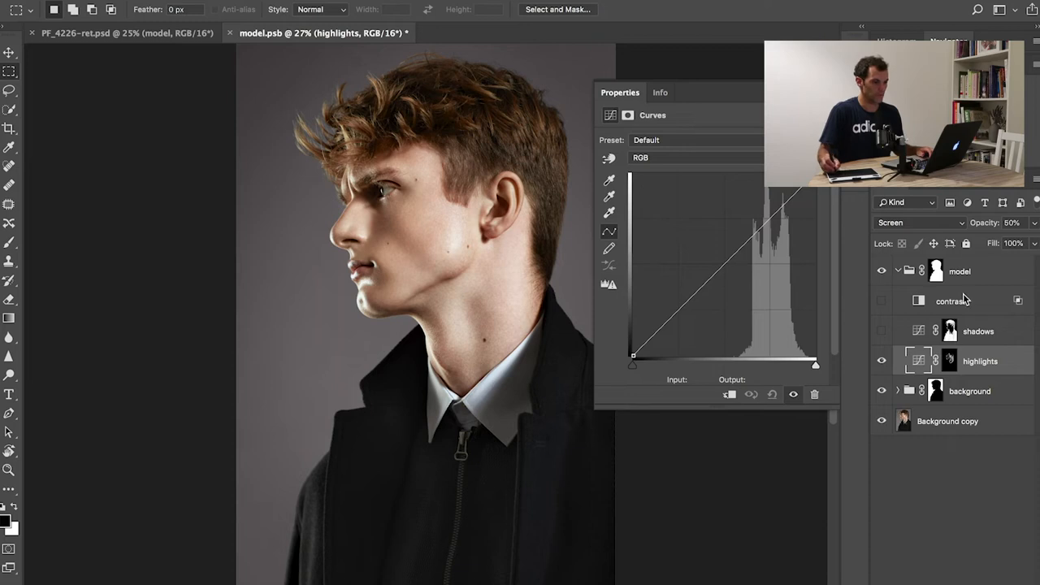
click(881, 361)
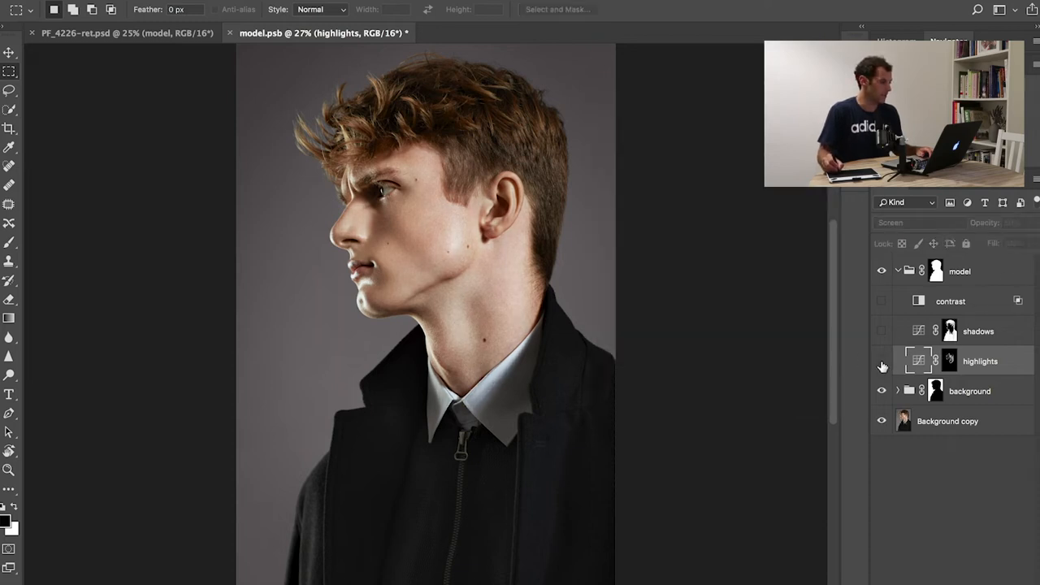
click(881, 360)
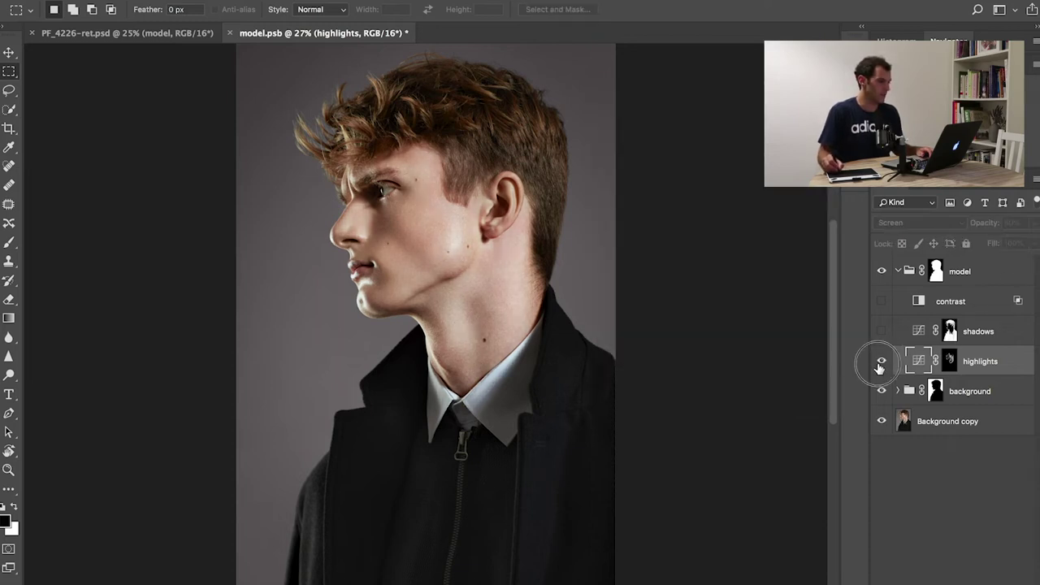
click(882, 361)
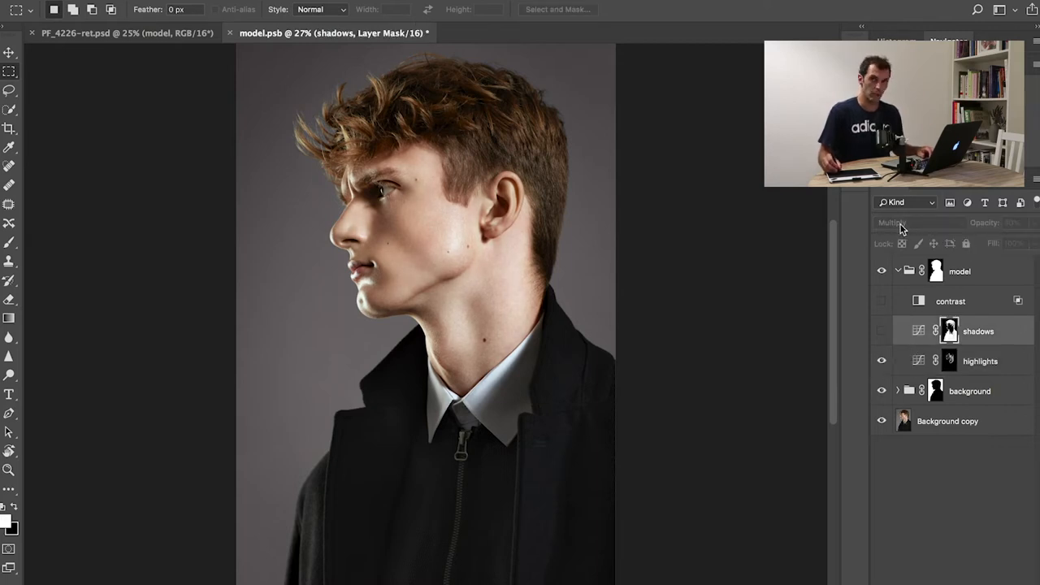
- Toggle the shadows layer several times for comparison and leave it turned on
click(882, 332)
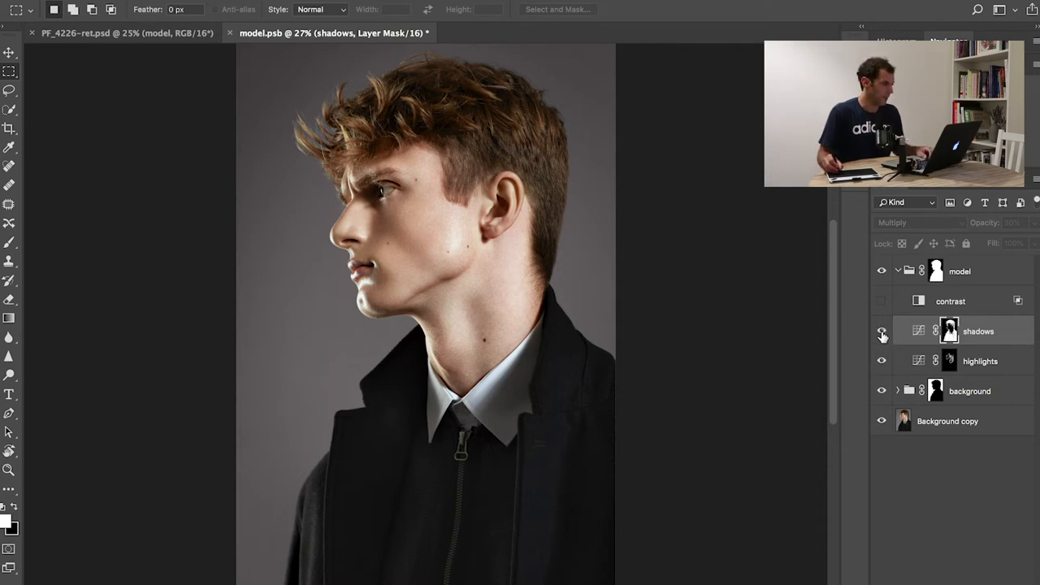
click(881, 331)
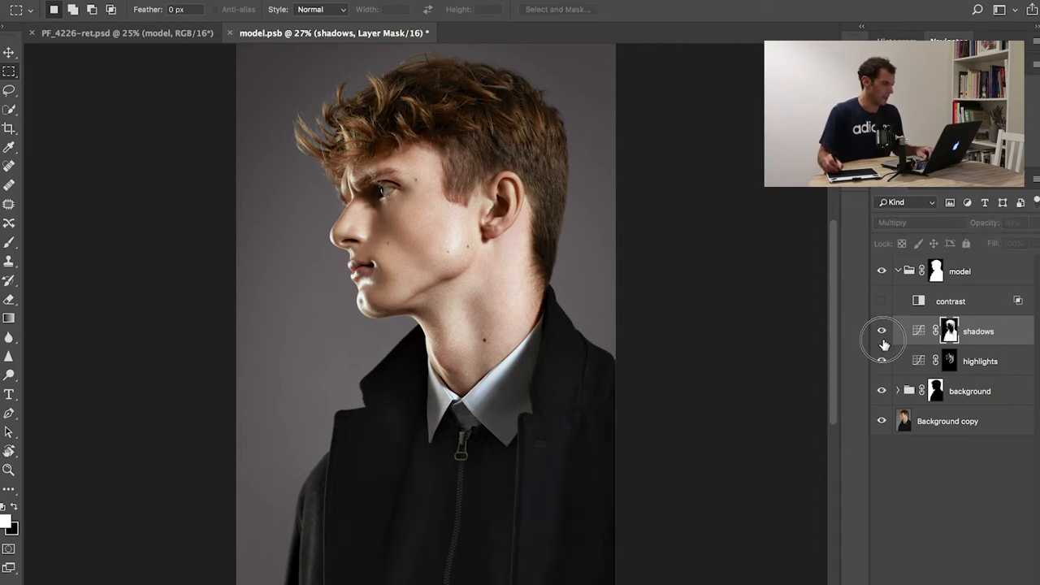
click(881, 332)
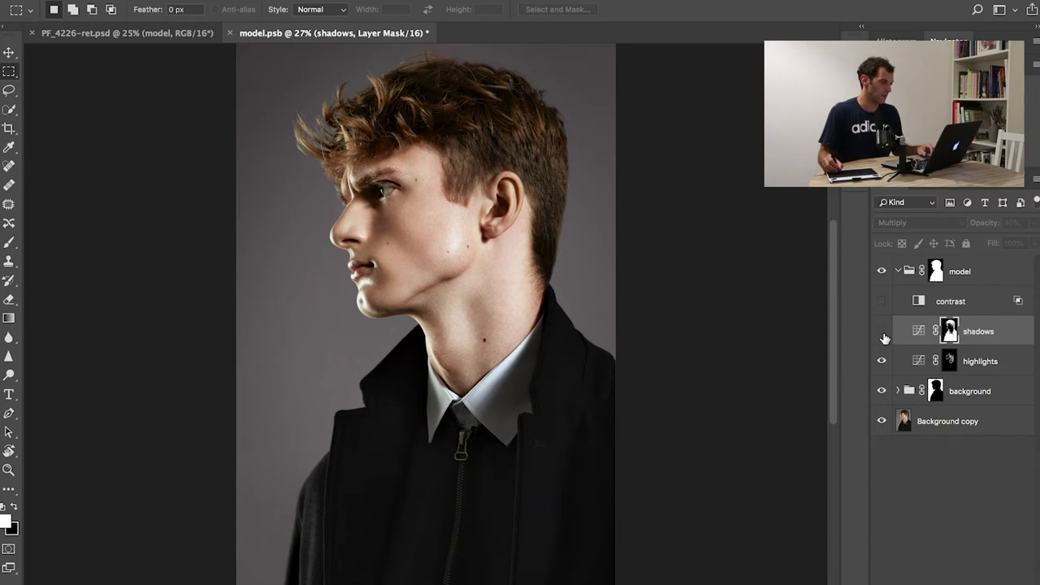
click(881, 332)
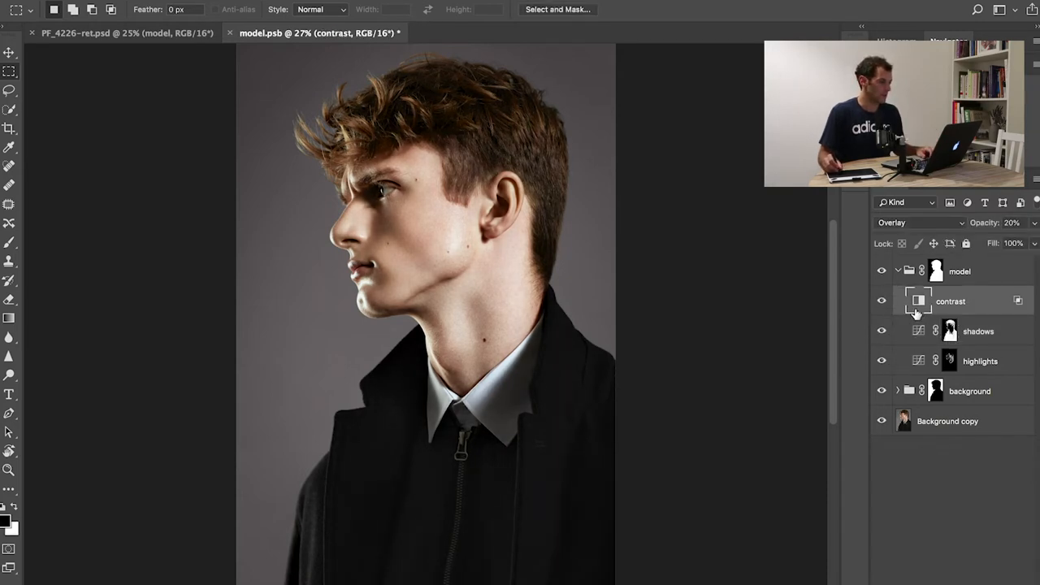
- Delete the Black & White adjustment layer from the model group, restoring the colour portrait
click(881, 301)
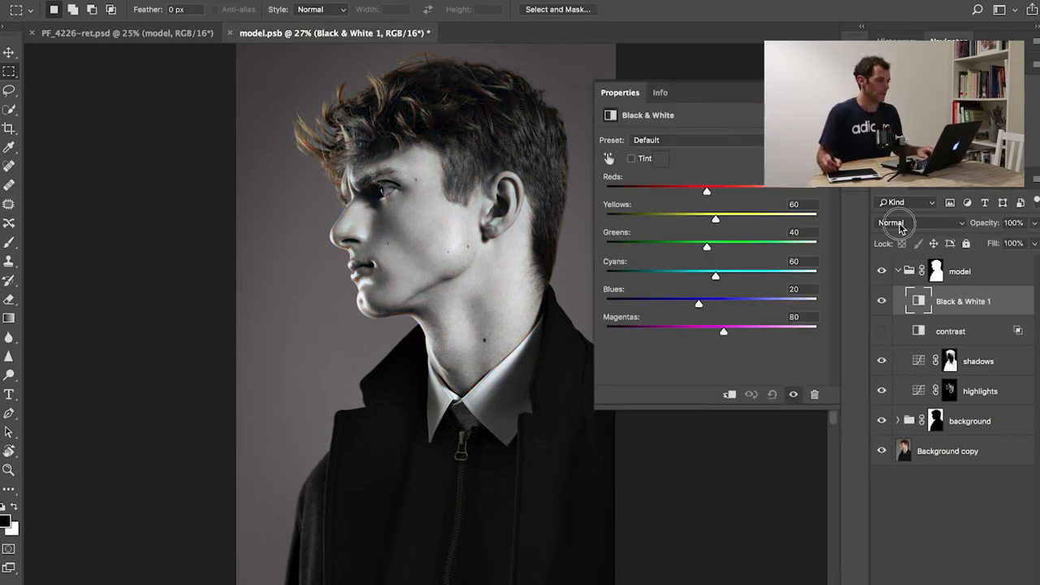
click(919, 222)
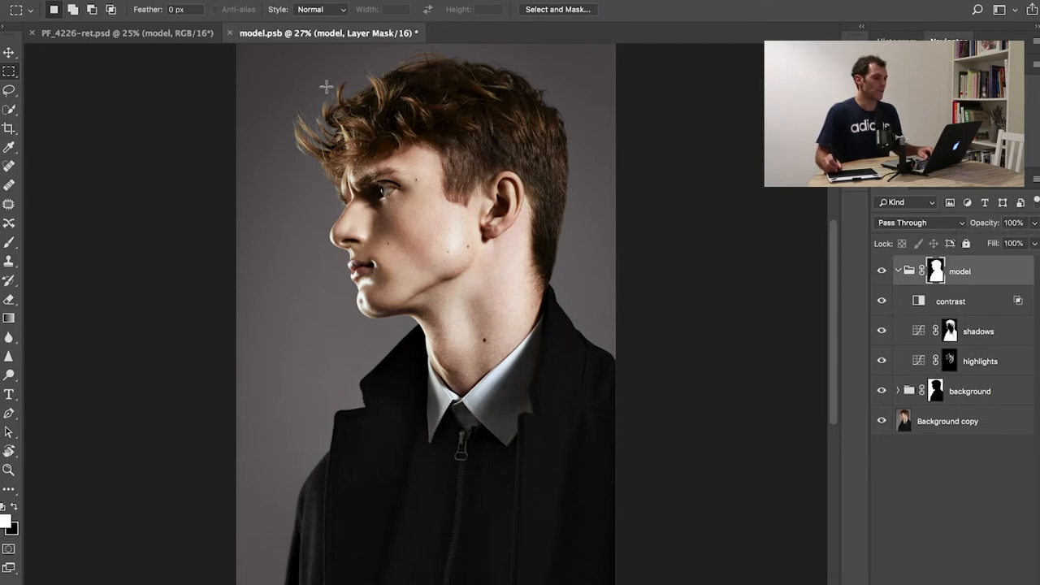
mouse_move(231, 32)
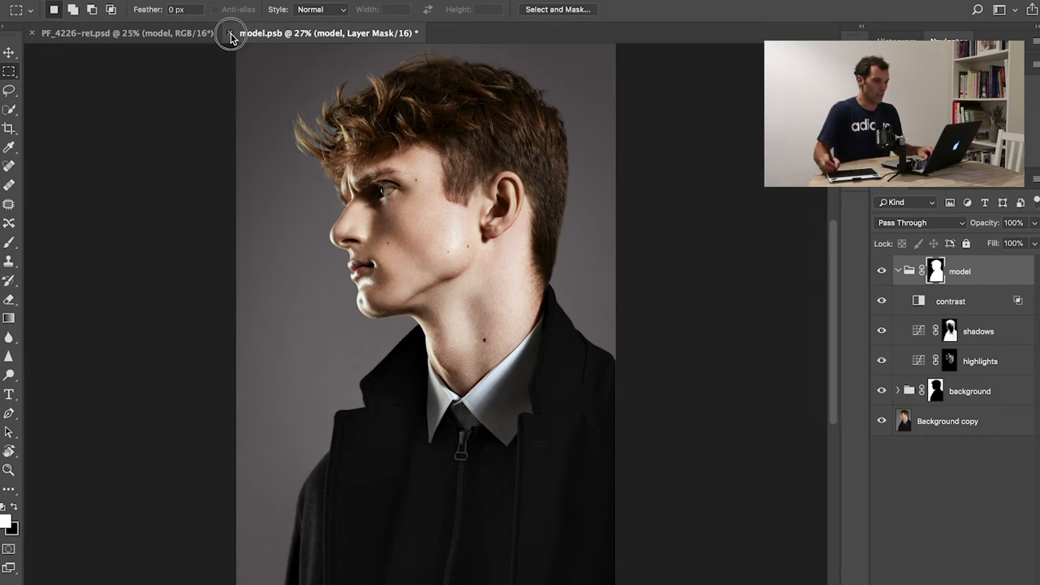
- Close model.psb, answer the unsaved-changes prompt and return to PF_4226-ret.psd
click(231, 33)
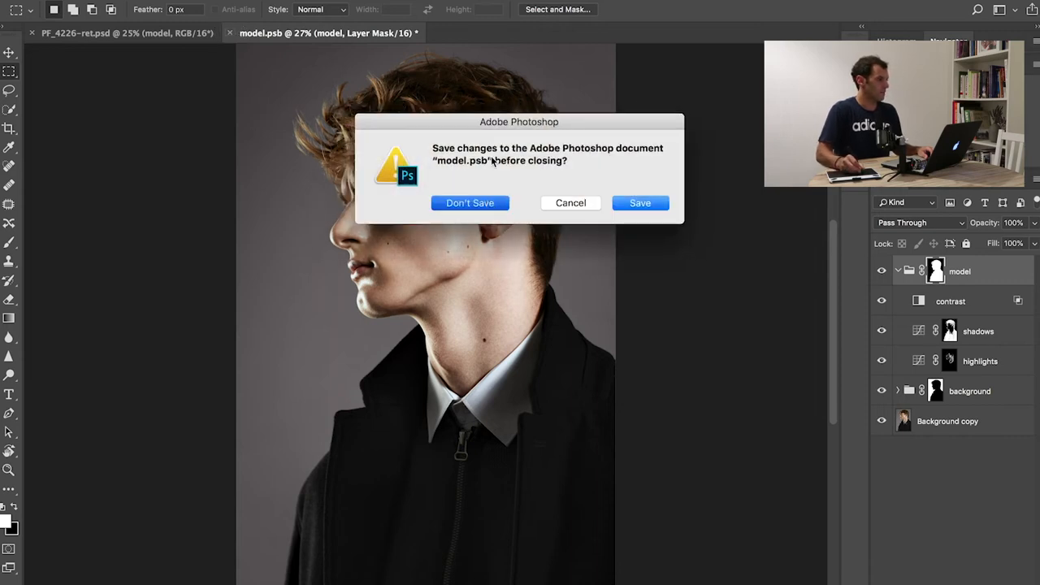
click(470, 202)
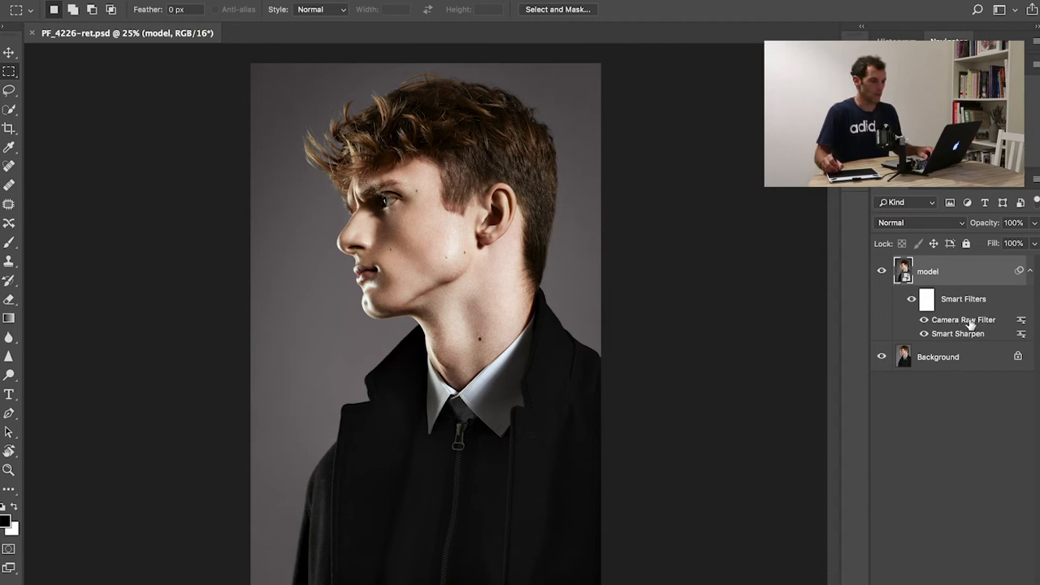
mouse_move(919, 345)
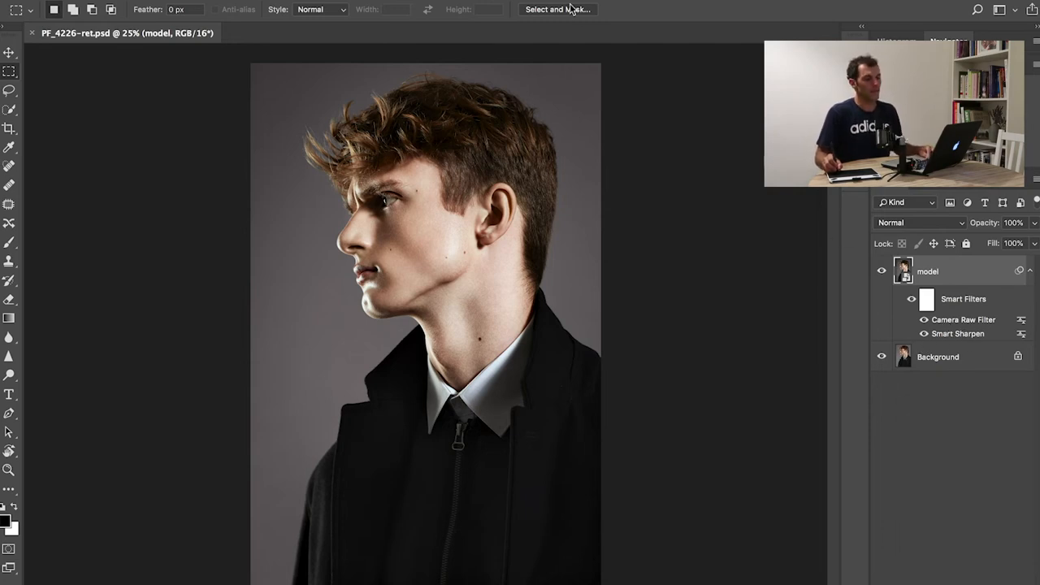
click(362, 6)
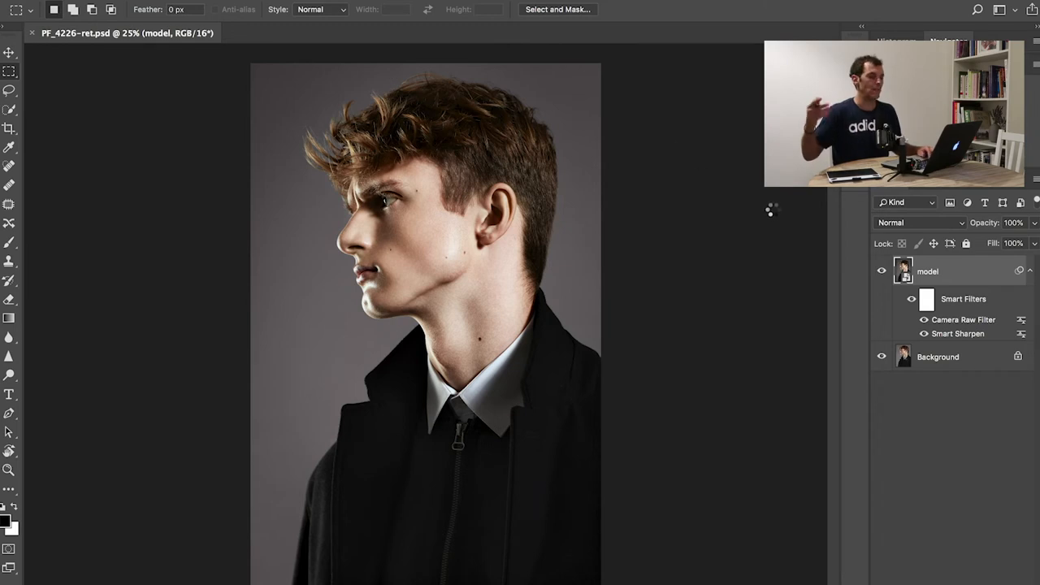
mouse_move(761, 208)
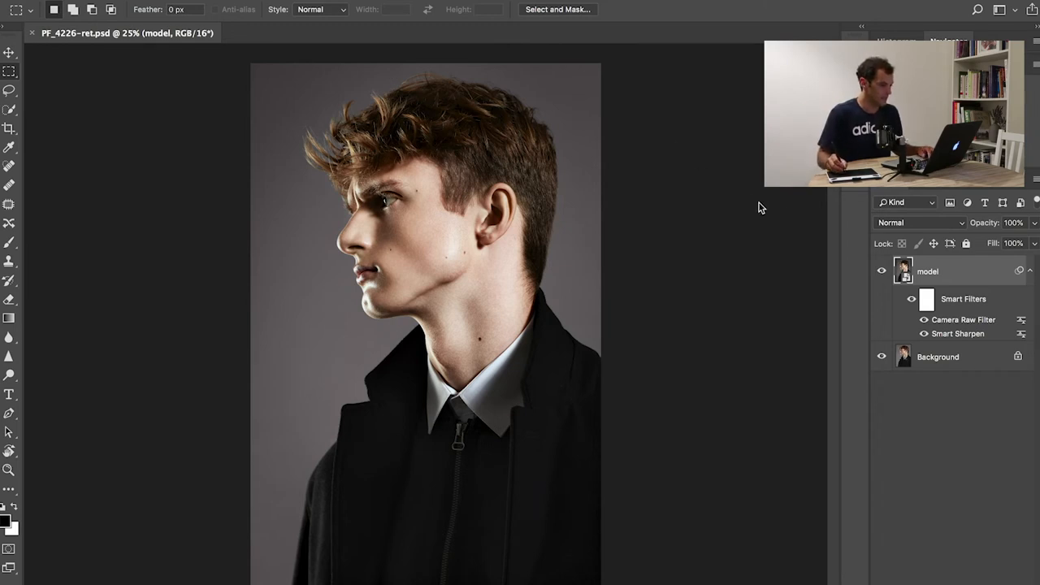
mouse_move(741, 257)
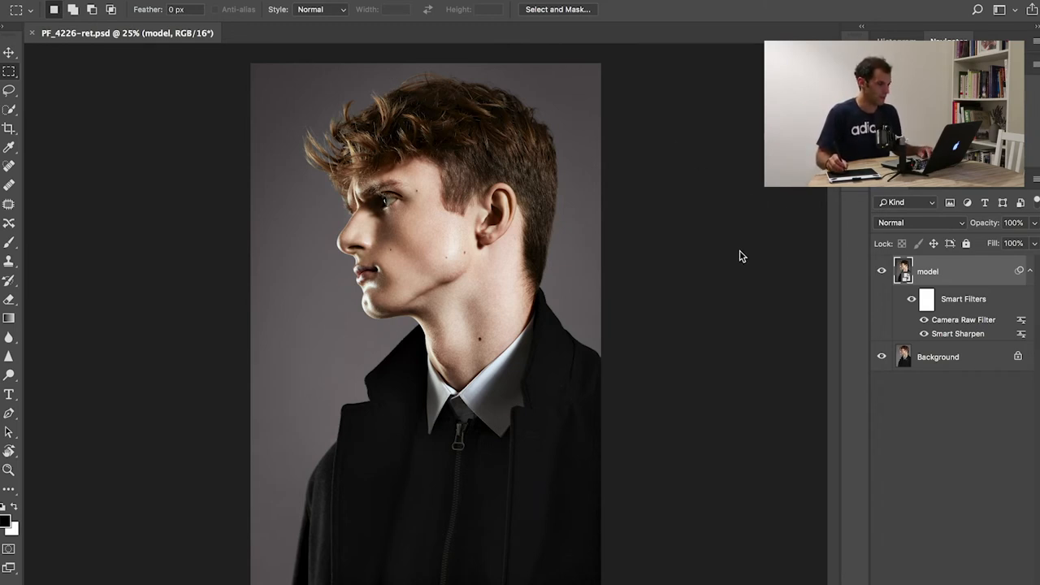
- In the model's Camera Raw Effects, add grain with size 19, roughness 60 and a lowered amount
double_click(962, 319)
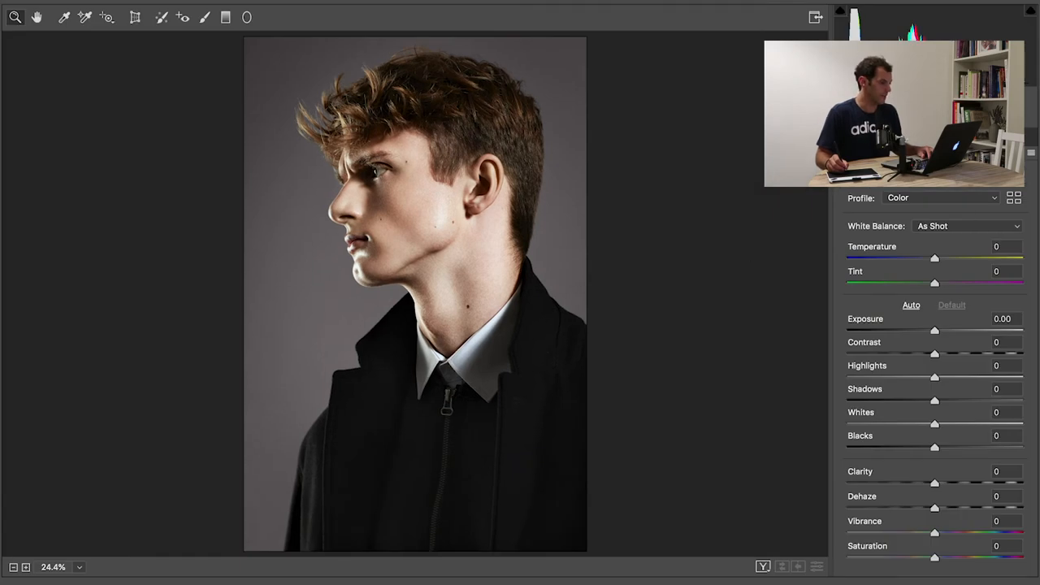
scroll(down, 3)
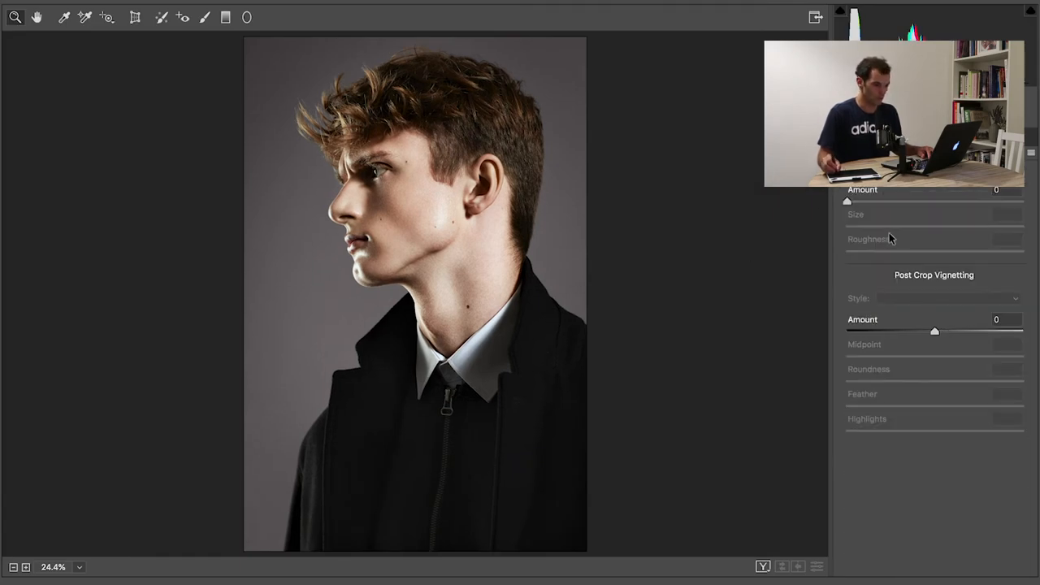
mouse_move(35, 76)
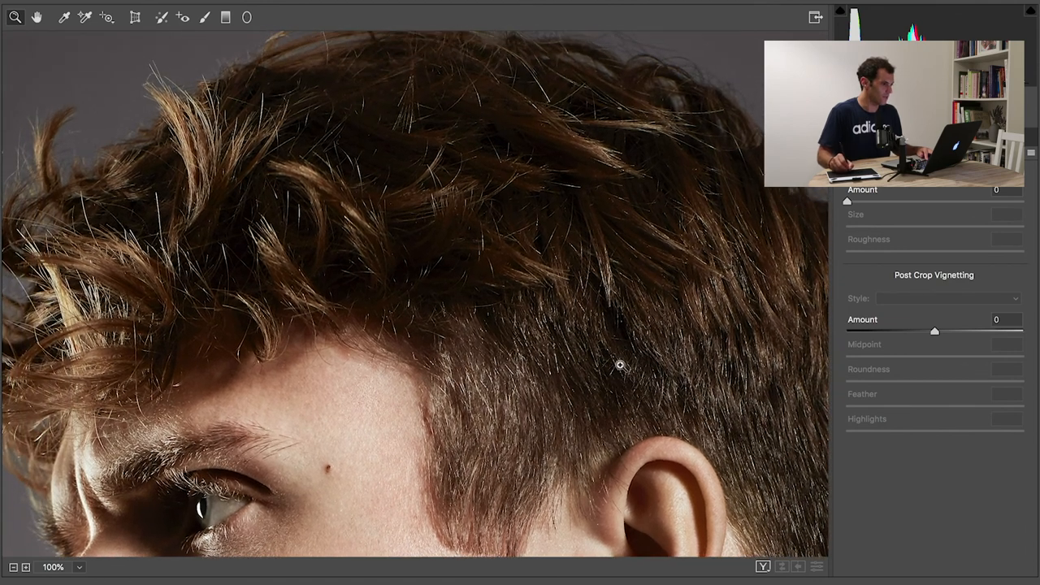
mouse_move(876, 208)
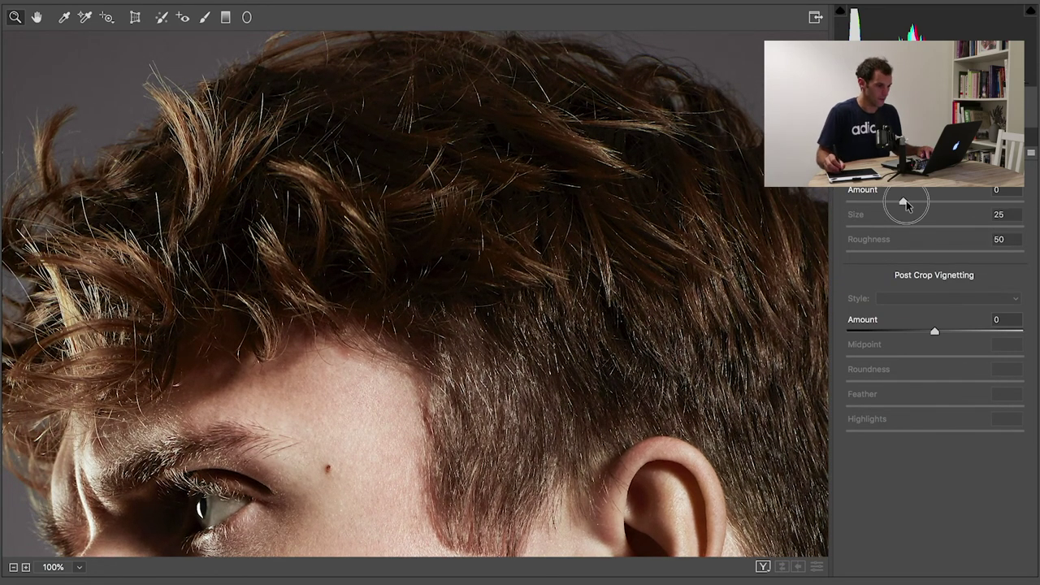
drag(907, 201, 923, 201)
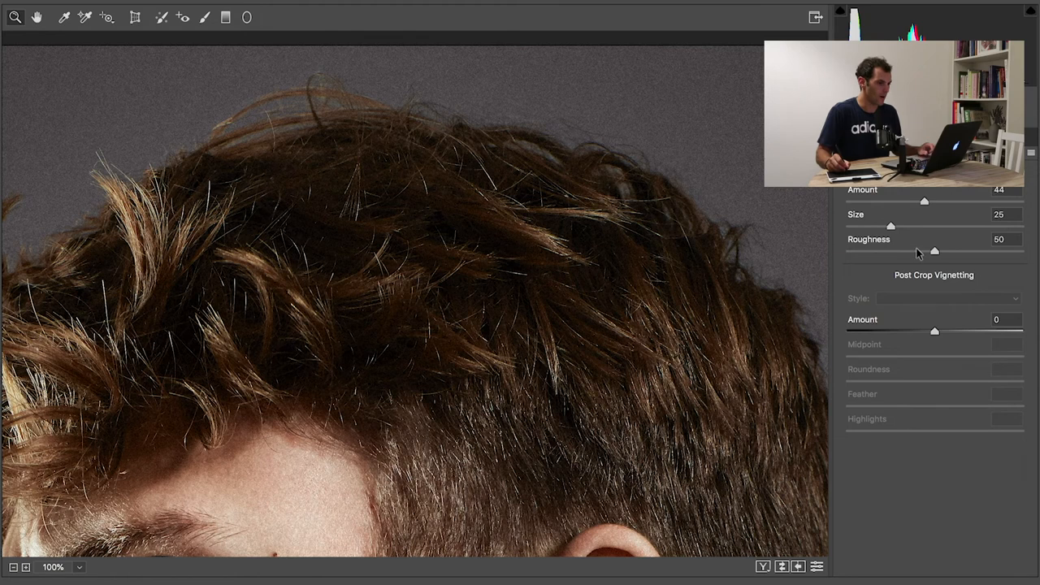
drag(891, 226, 900, 226)
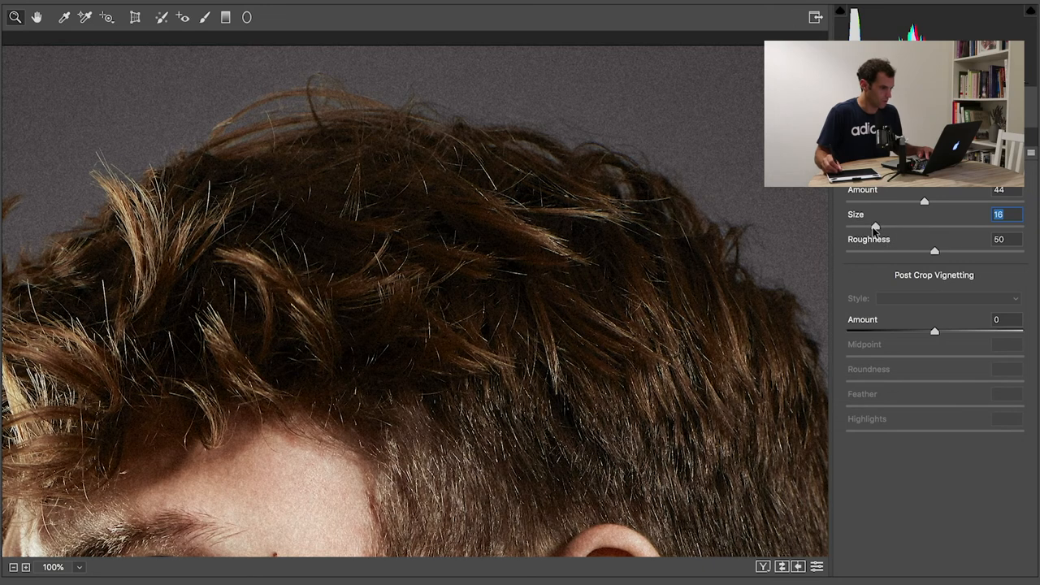
drag(879, 224, 898, 225)
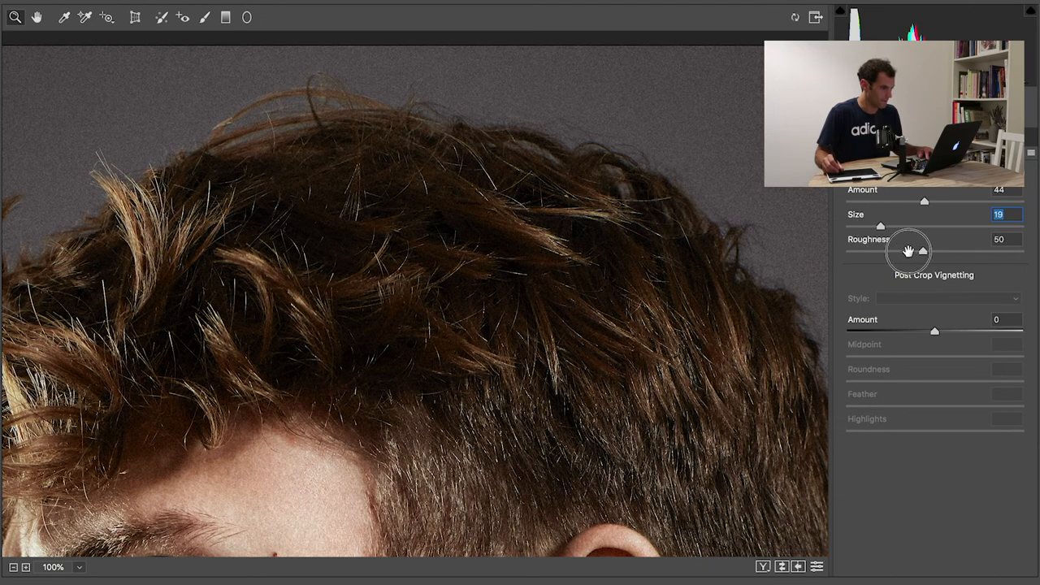
drag(924, 251, 956, 250)
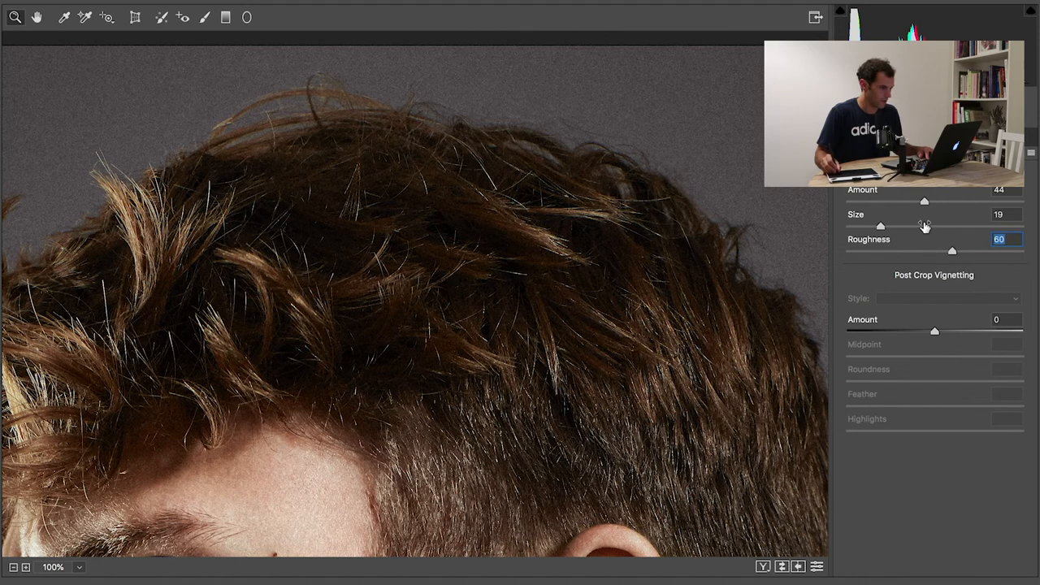
drag(923, 201, 859, 202)
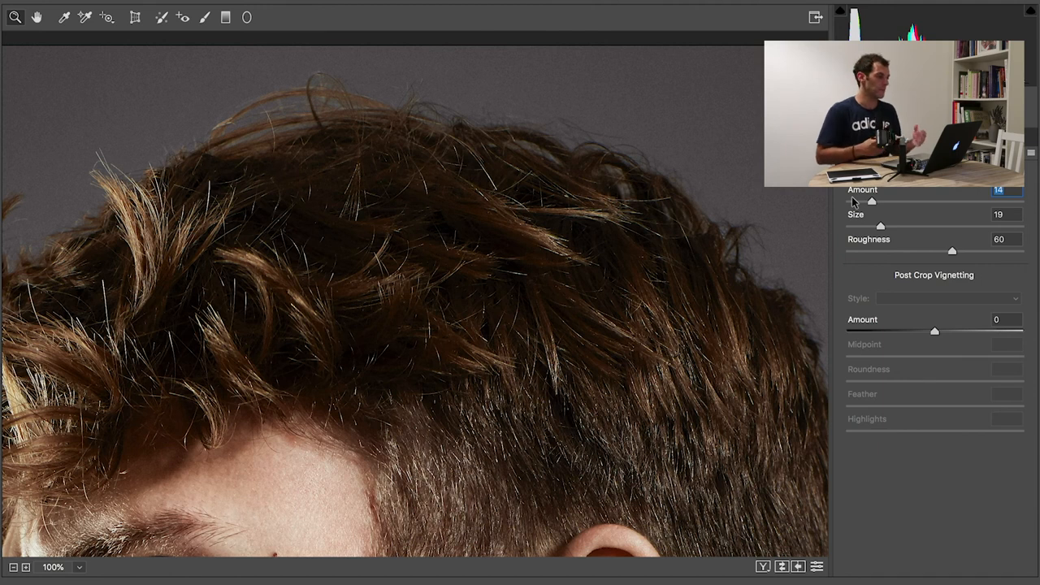
mouse_move(867, 271)
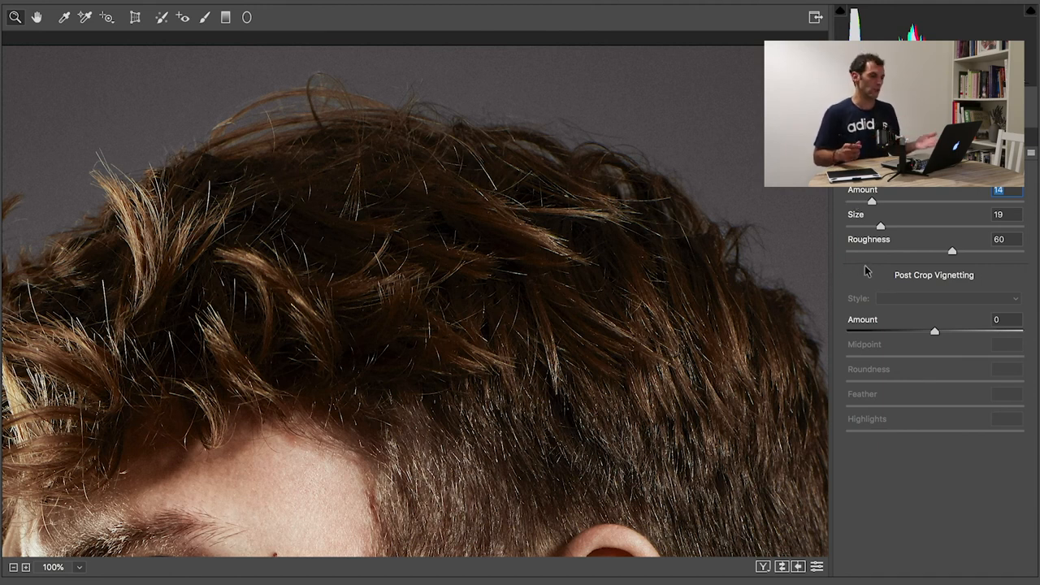
- Settle the Grain Amount at a subtle value of about 16, keeping size 19 and roughness 60
drag(871, 201, 874, 202)
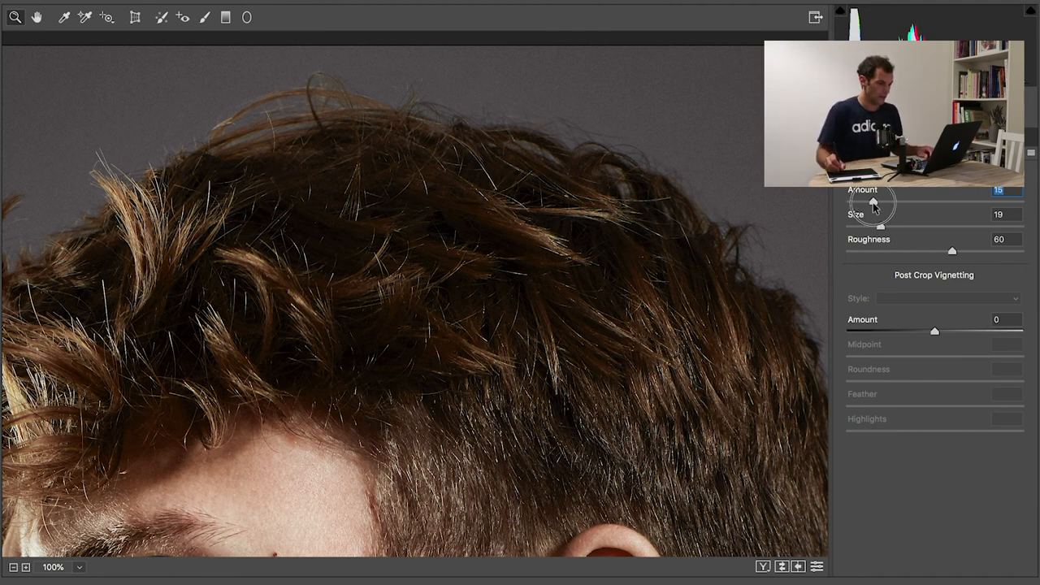
mouse_move(882, 341)
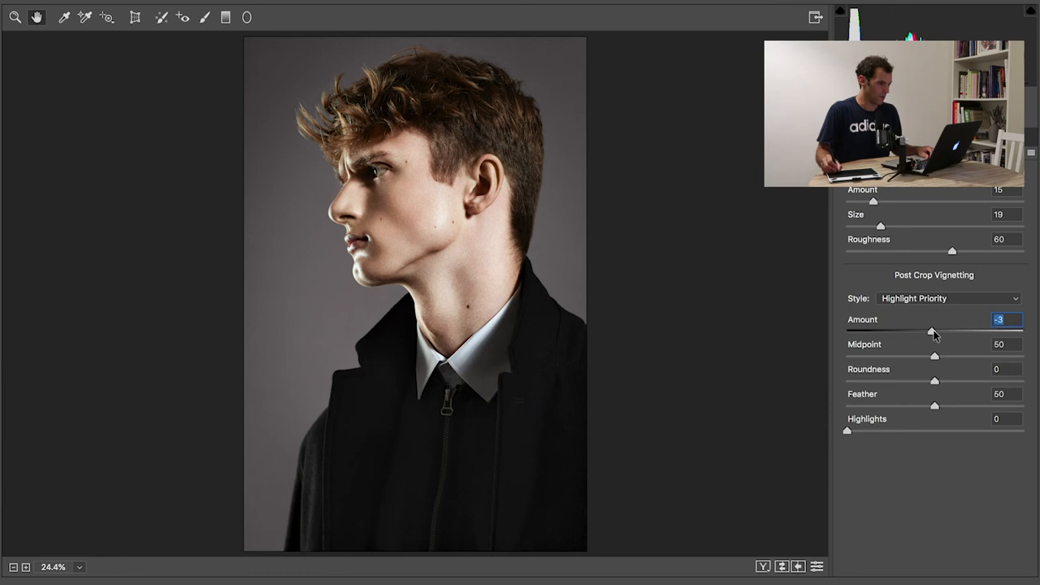
mouse_move(982, 569)
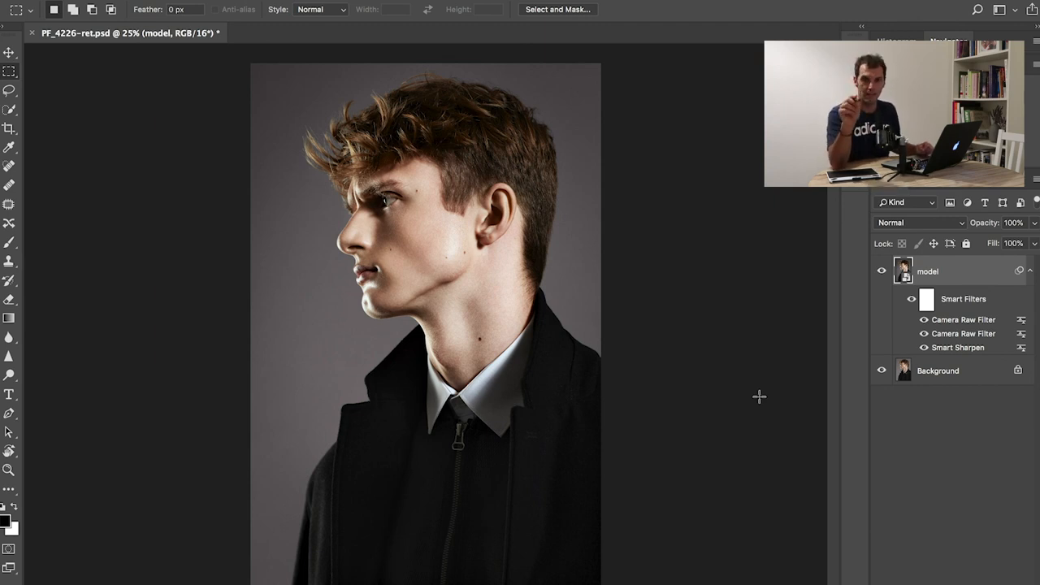
mouse_move(497, 215)
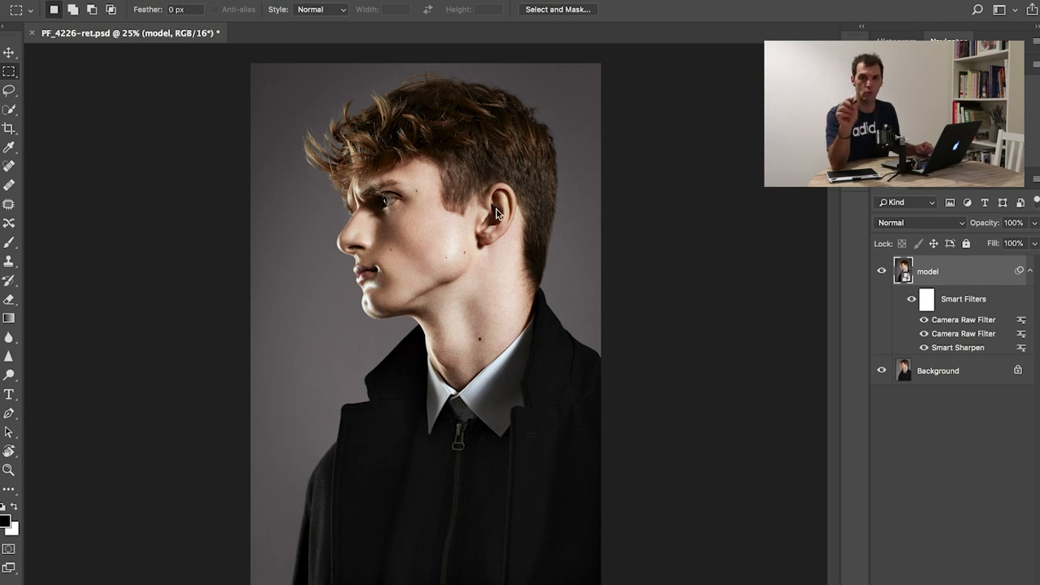